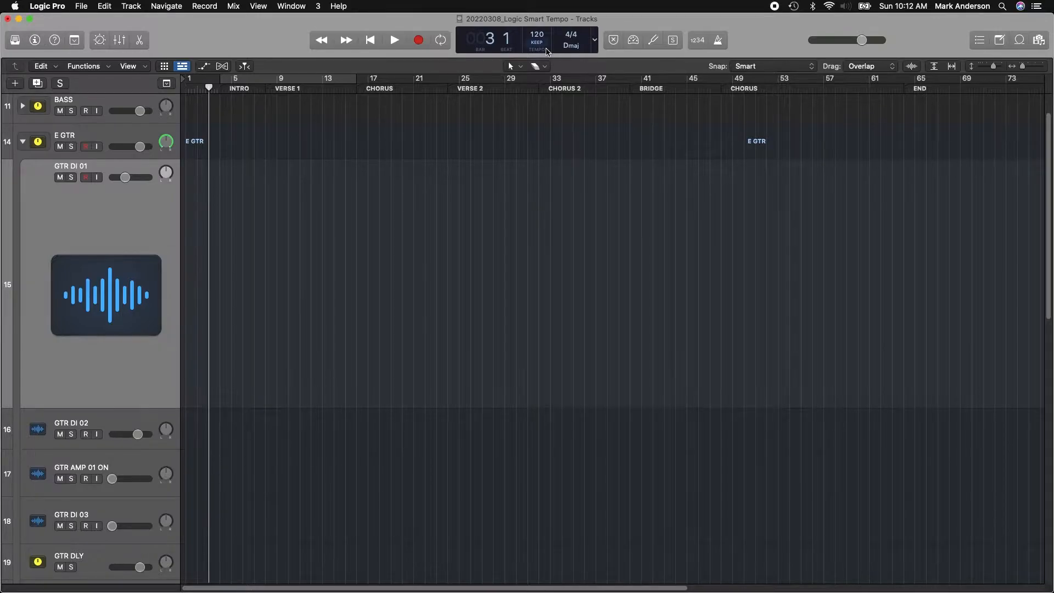
Step: Switch the project tempo mode from Keep to Adapt in the LCD display
{"action": "left_click", "coordinate": [536, 40]}
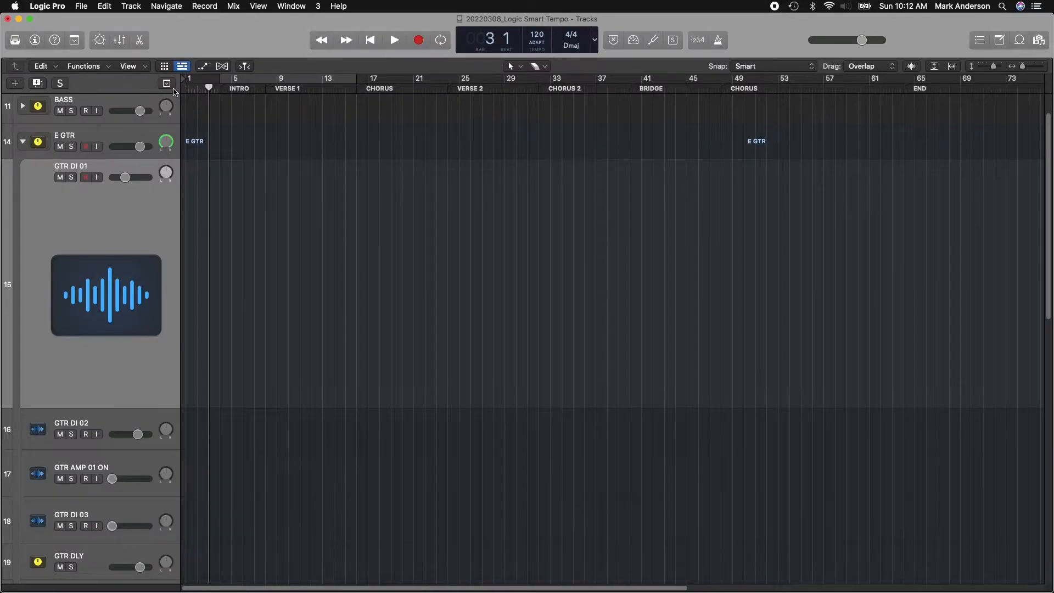
{"action": "mouse_move", "coordinate": [166, 82]}
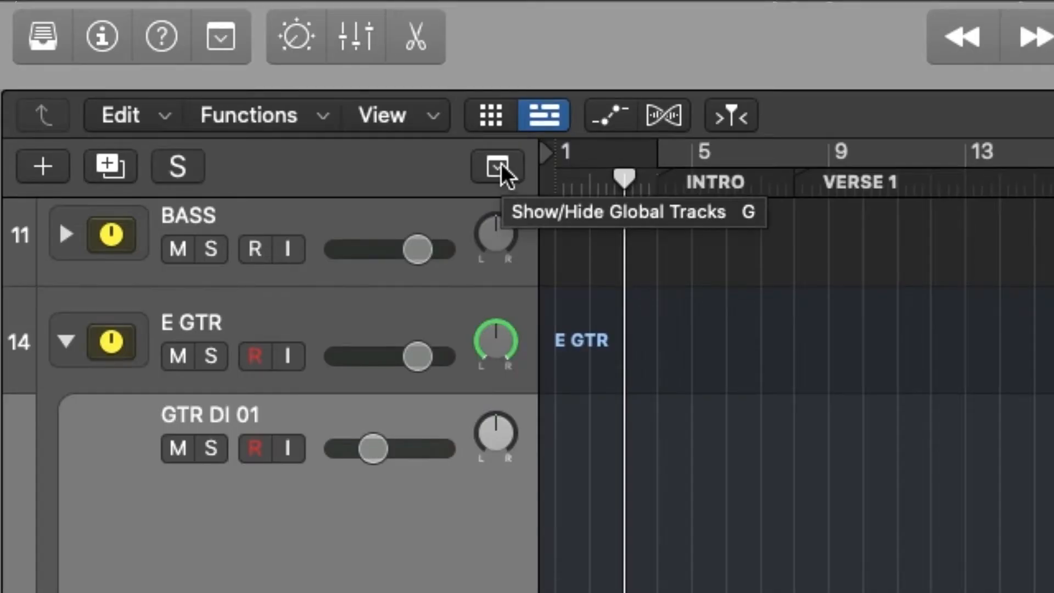
Step: Show the Marker, Signature and Tempo global tracks above the track list
{"action": "left_click", "coordinate": [497, 167]}
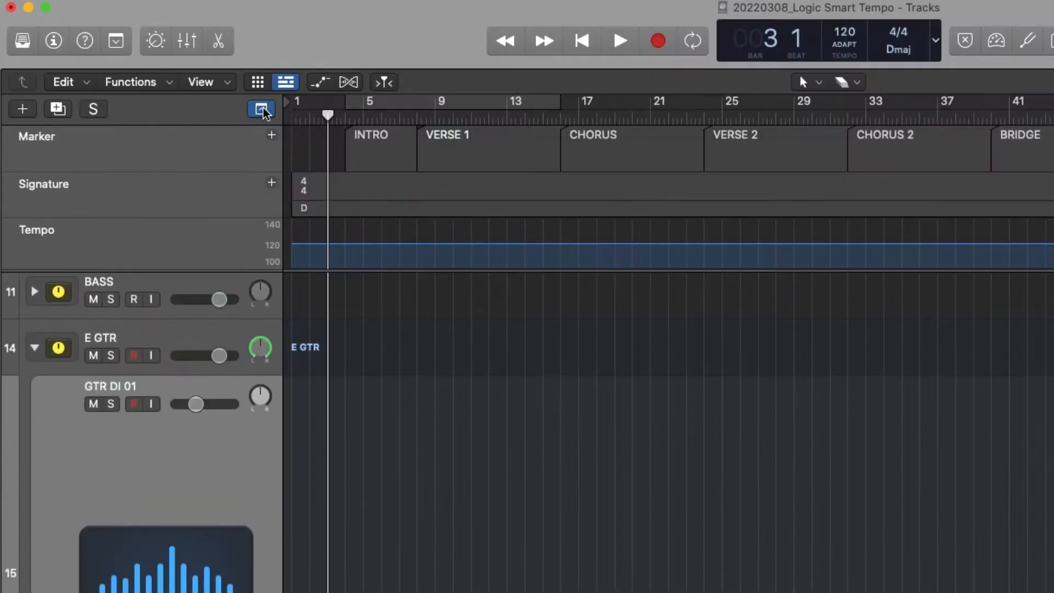
{"action": "left_click", "coordinate": [260, 109]}
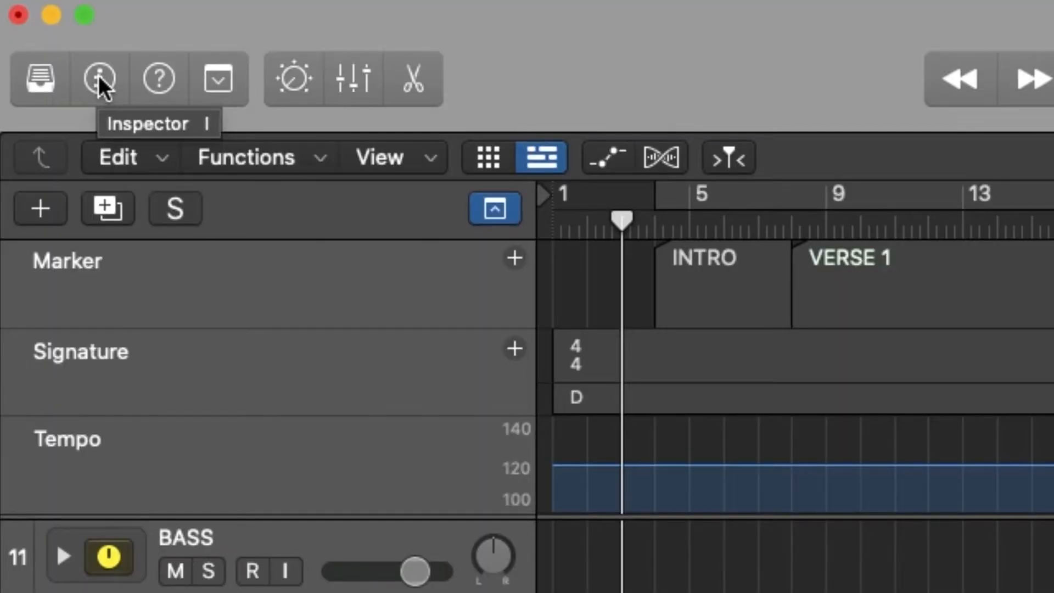
Step: Set the audio region defaults' Flex & Follow to On + Align Bars in the Inspector
{"action": "left_click", "coordinate": [98, 79]}
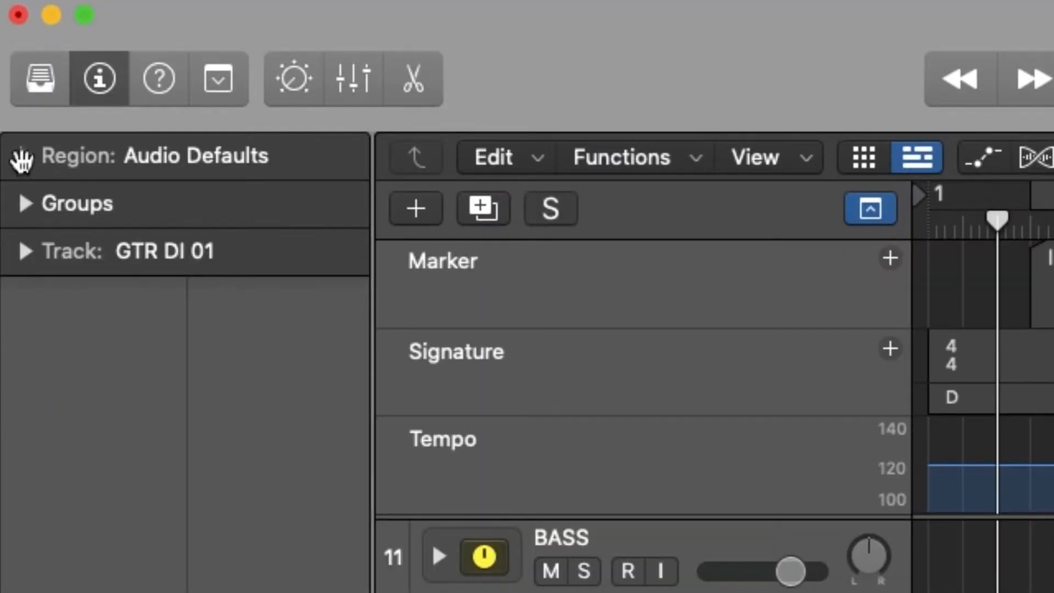
{"action": "left_click", "coordinate": [20, 154]}
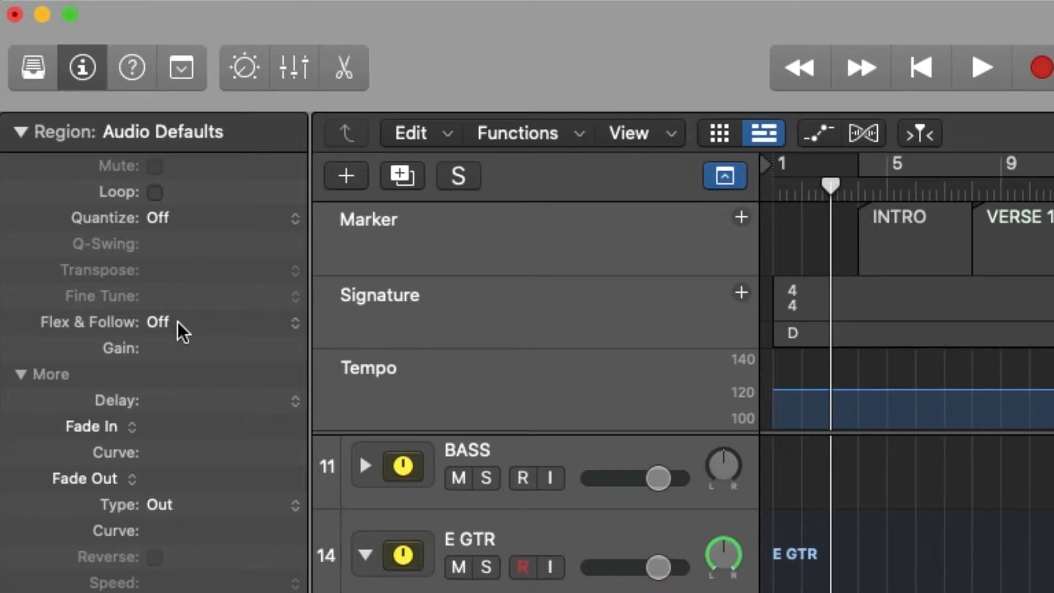
{"action": "left_click", "coordinate": [158, 322]}
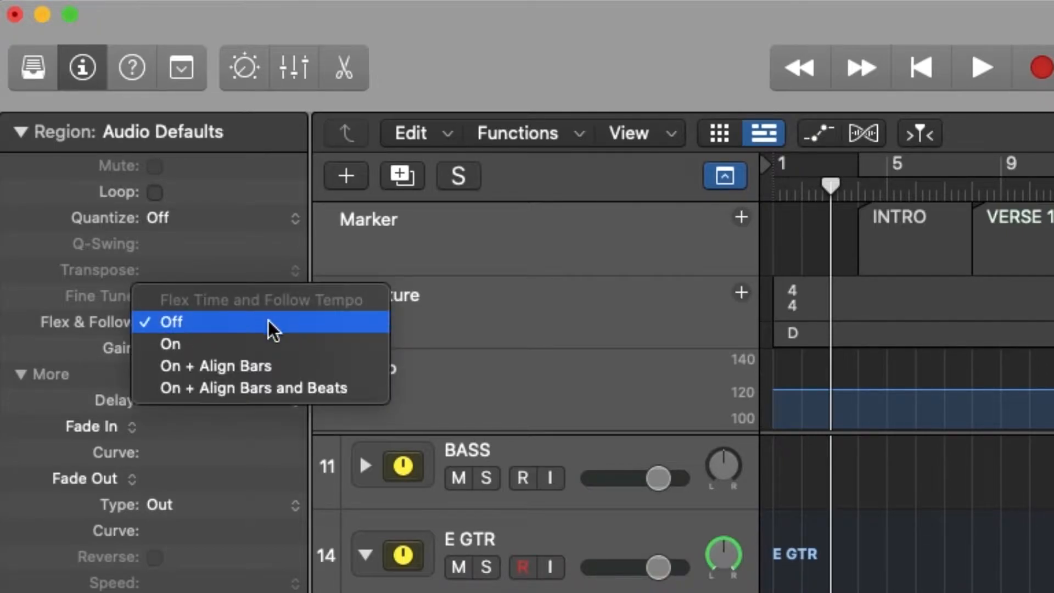
{"action": "mouse_move", "coordinate": [282, 365]}
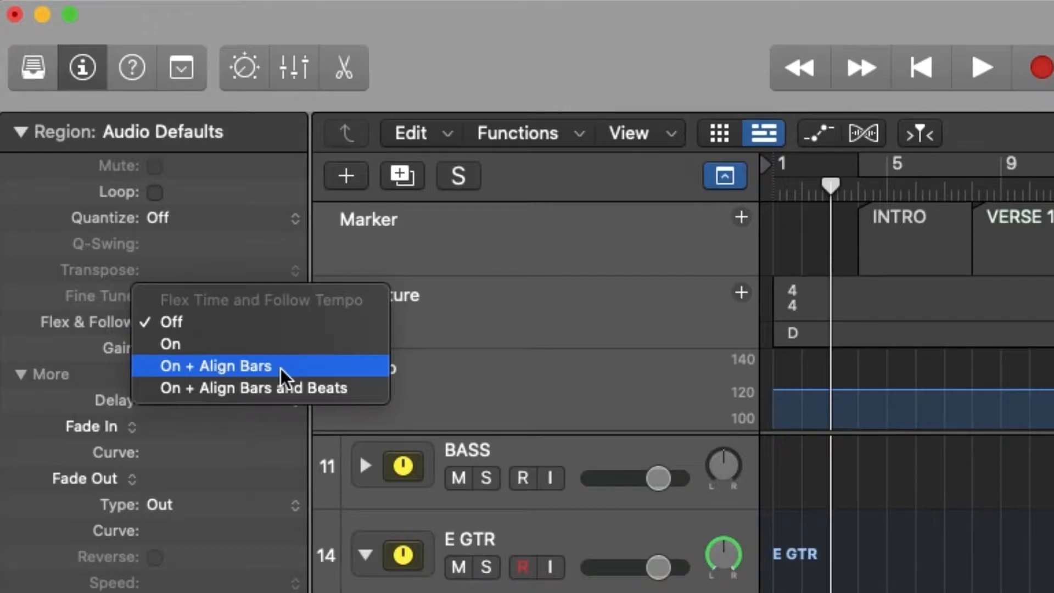
{"action": "left_click", "coordinate": [215, 365]}
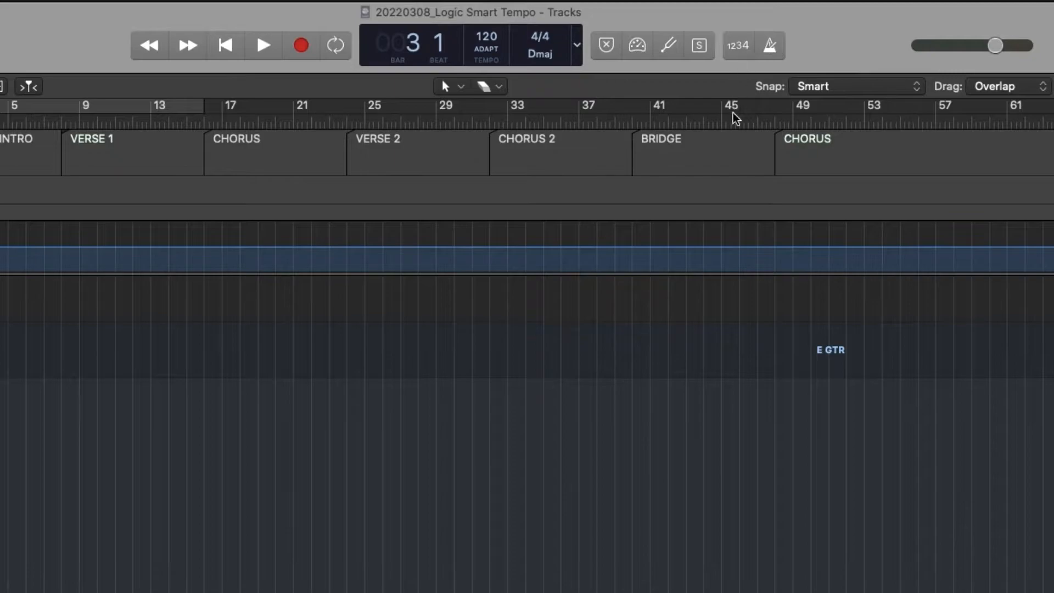
{"action": "mouse_move", "coordinate": [754, 311]}
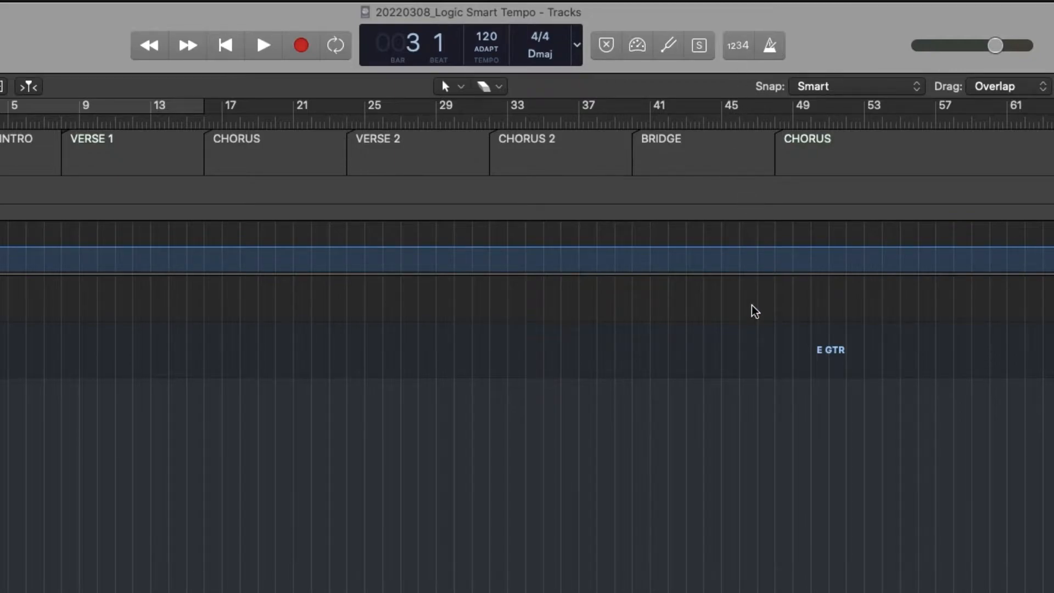
Step: Record the guitar DI part onto the GTR DI 01 track from about bar 3 to 16
{"action": "left_click", "coordinate": [636, 45]}
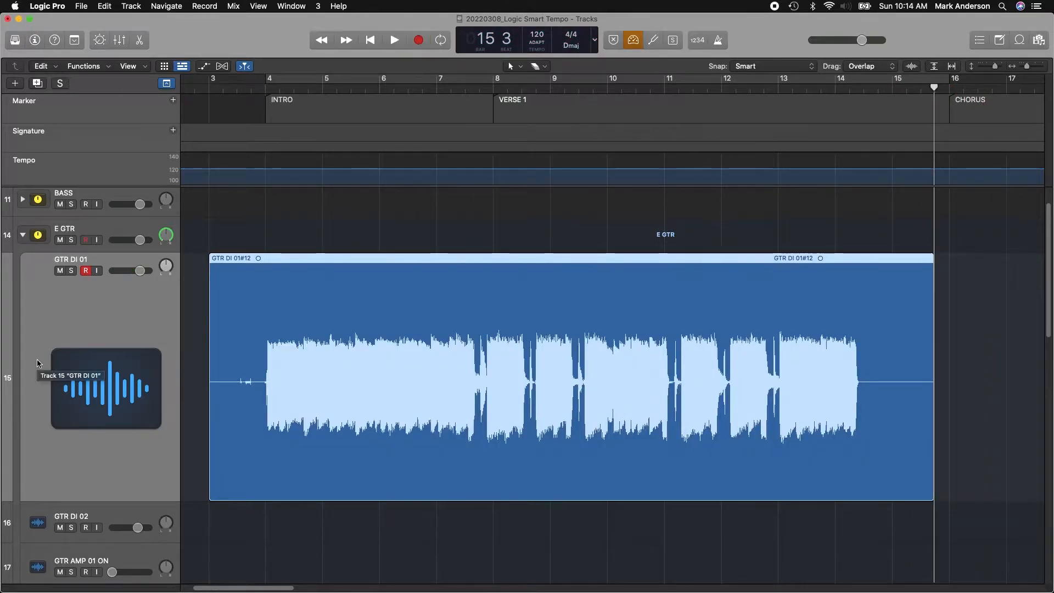
Step: Run Smart Tempo analysis on the guitar region with Variable tempo, adapting the project to ~134 BPM
{"action": "left_click", "coordinate": [86, 270]}
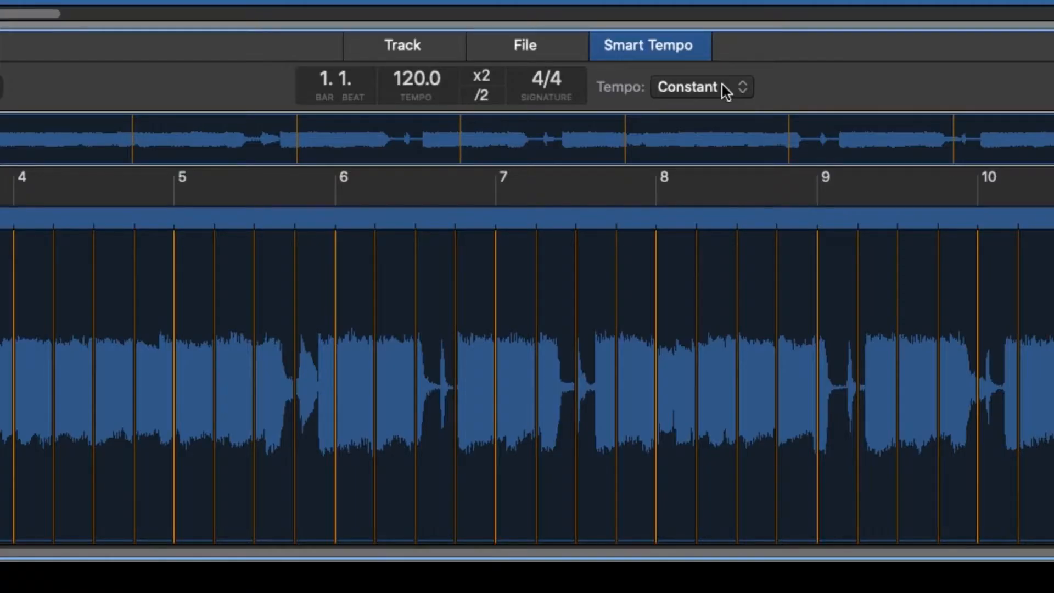
{"action": "left_click", "coordinate": [699, 86]}
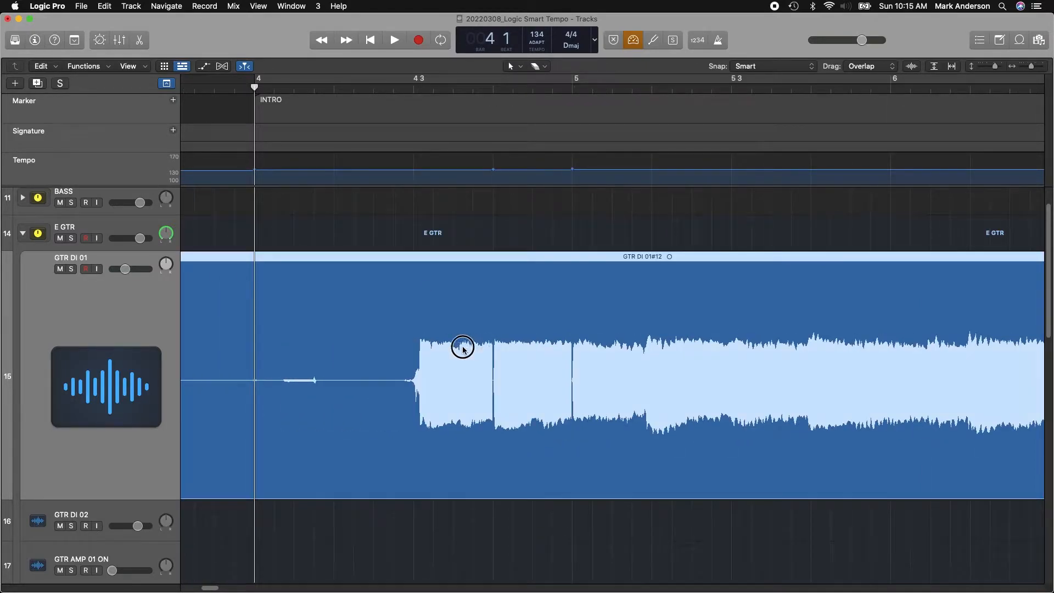
Step: Align the guitar's first downbeat to bar 4 at the INTRO marker
{"action": "left_click_drag", "start_coordinate": [462, 346], "coordinate": [317, 344]}
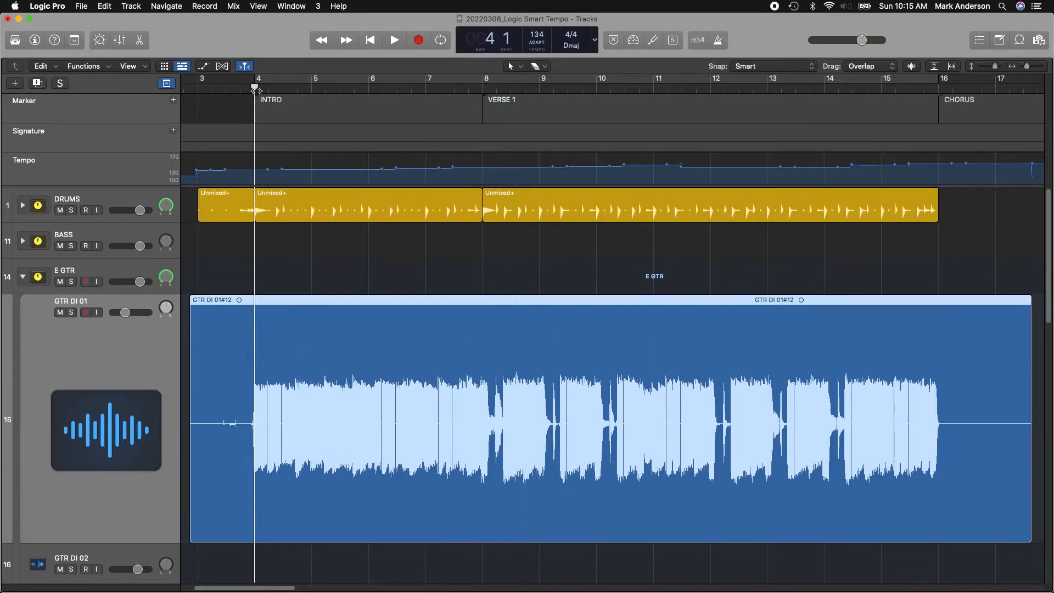
Step: Enable Flex Time on the GTR DI 01 track in Polyphonic mode
{"action": "left_click", "coordinate": [394, 40]}
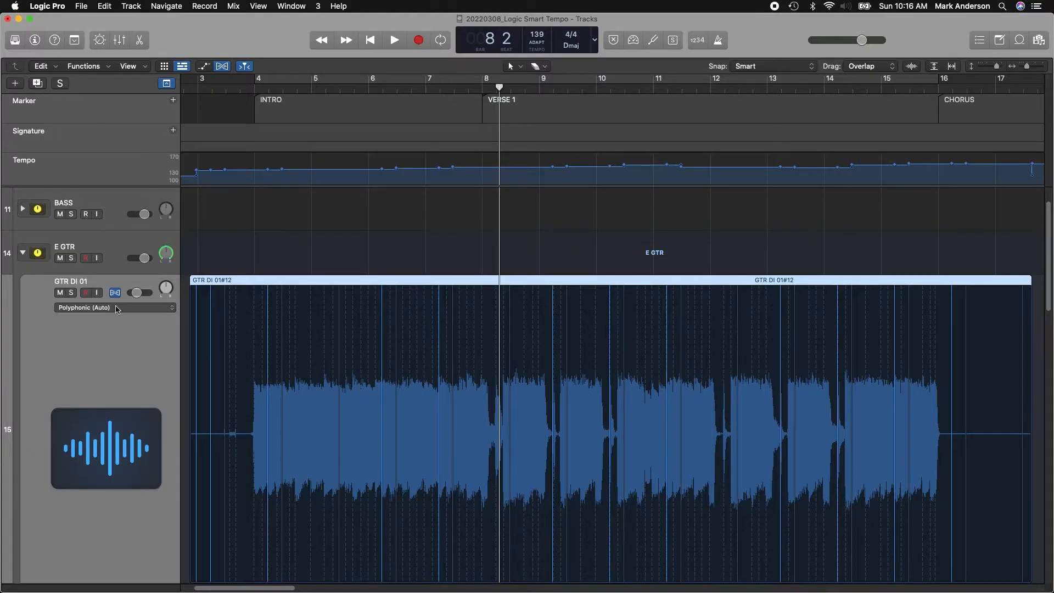
{"action": "left_click", "coordinate": [34, 39]}
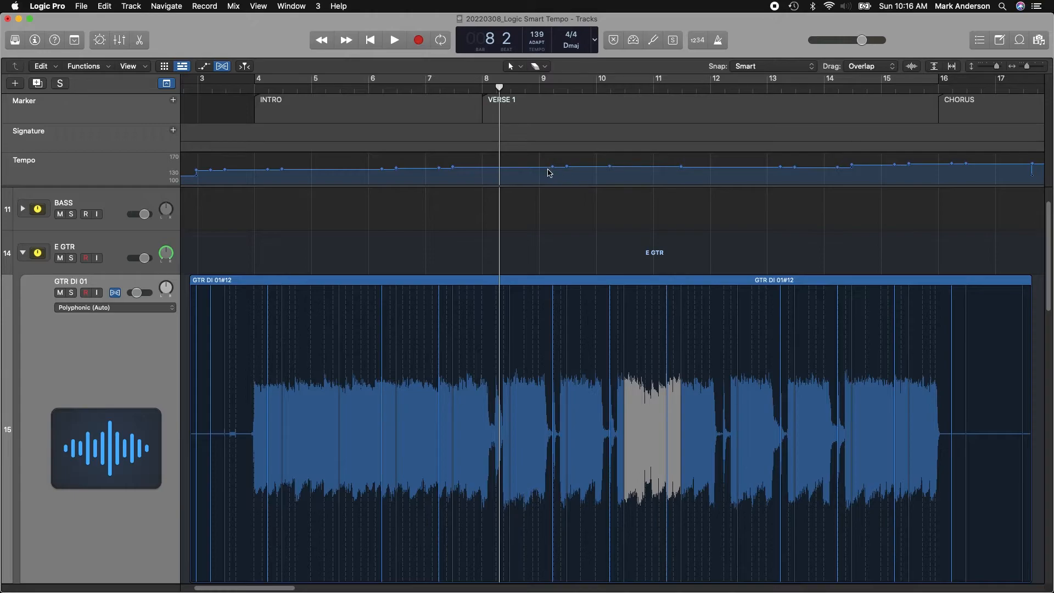
{"action": "mouse_move", "coordinate": [483, 172]}
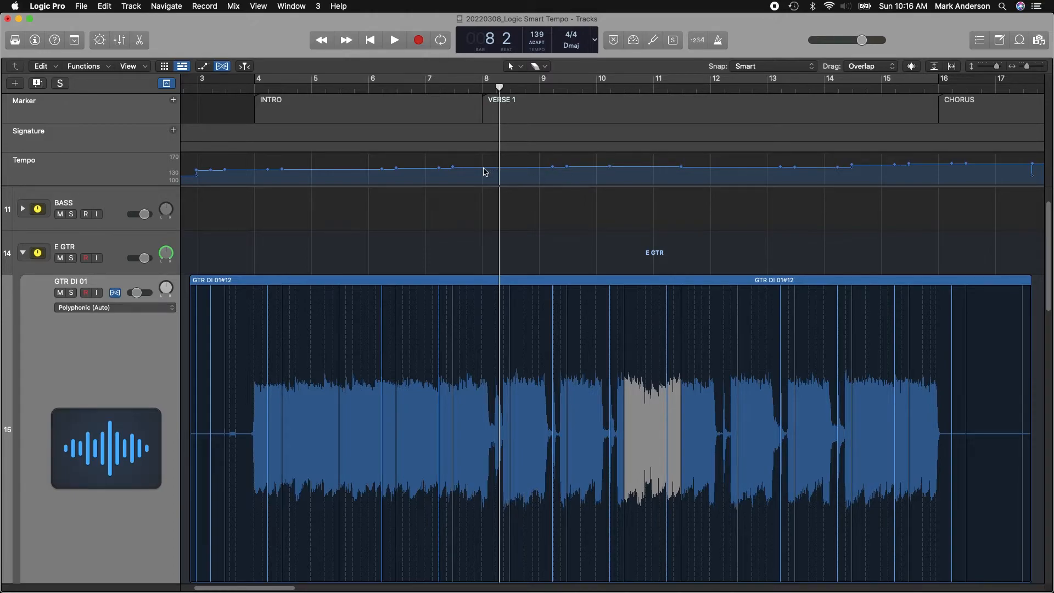
{"action": "left_click", "coordinate": [394, 40]}
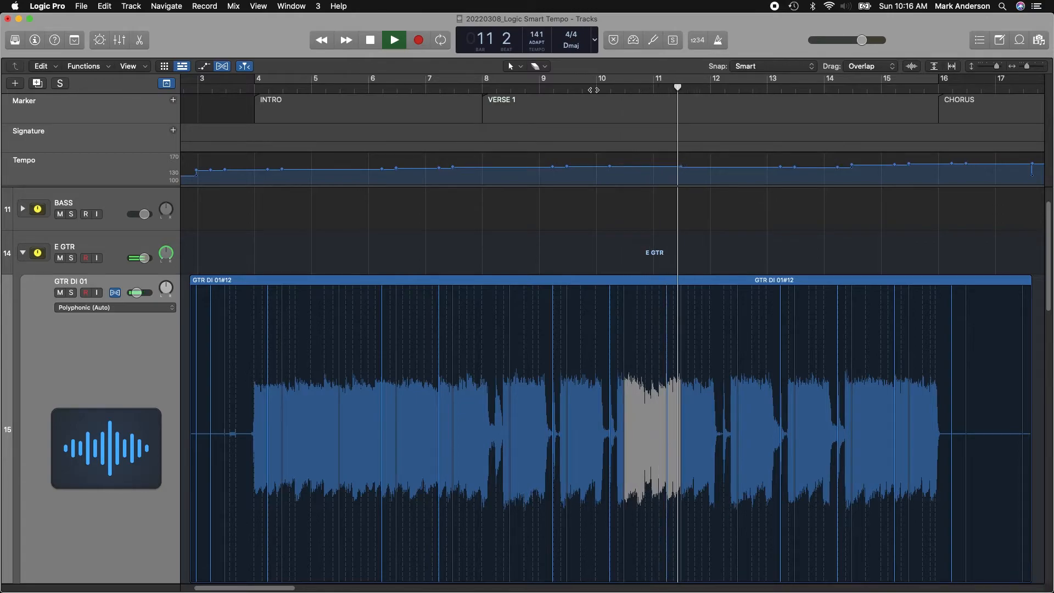
{"action": "left_click", "coordinate": [370, 39]}
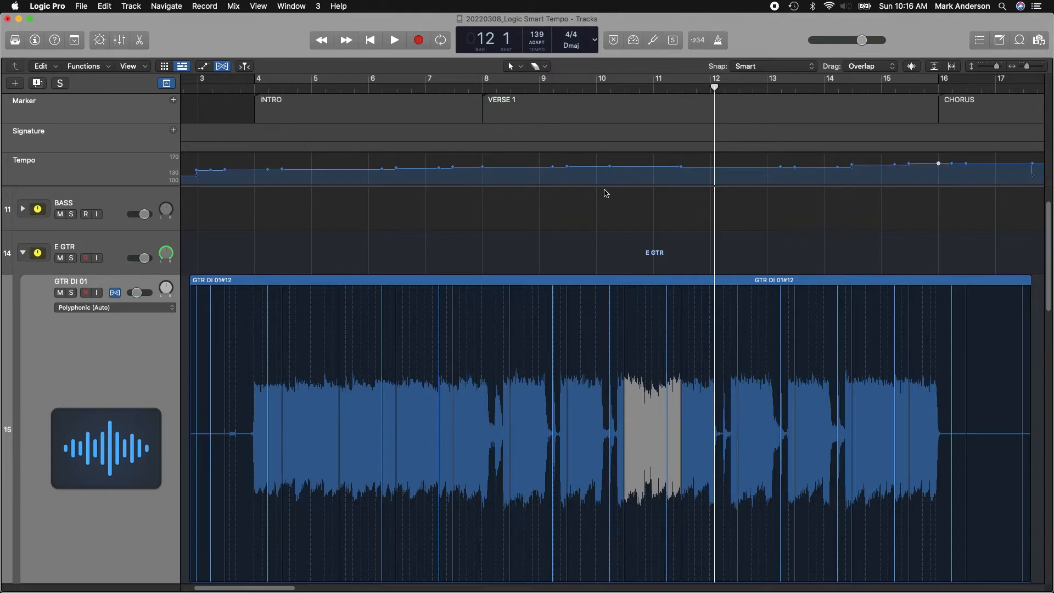
Step: Raise the tempo from Verse 1 onward to about 145 BPM and audition it
{"action": "left_click_drag", "start_coordinate": [492, 164], "coordinate": [946, 190]}
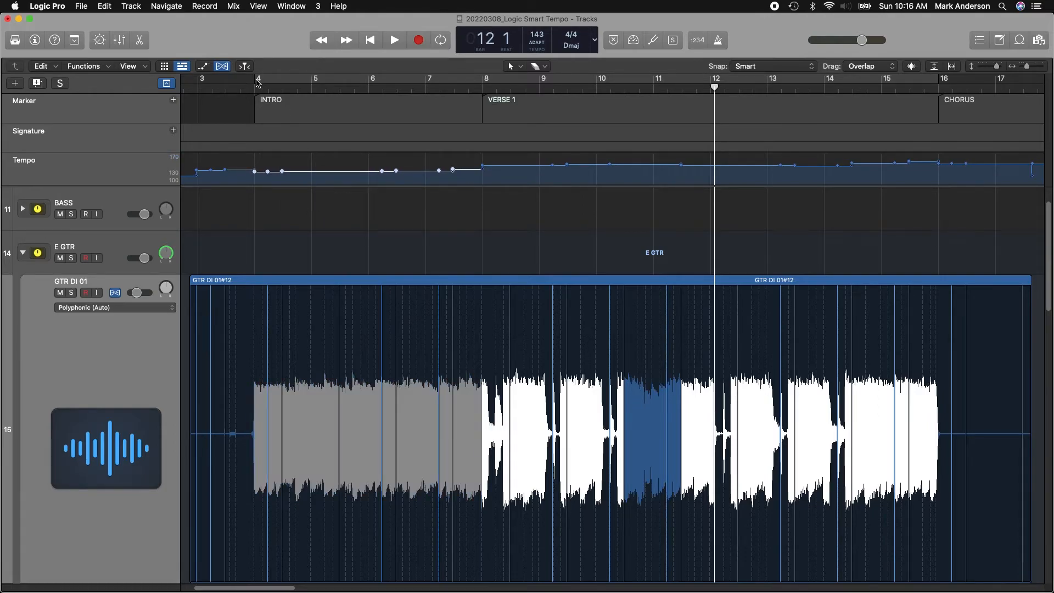
{"action": "left_click", "coordinate": [392, 40]}
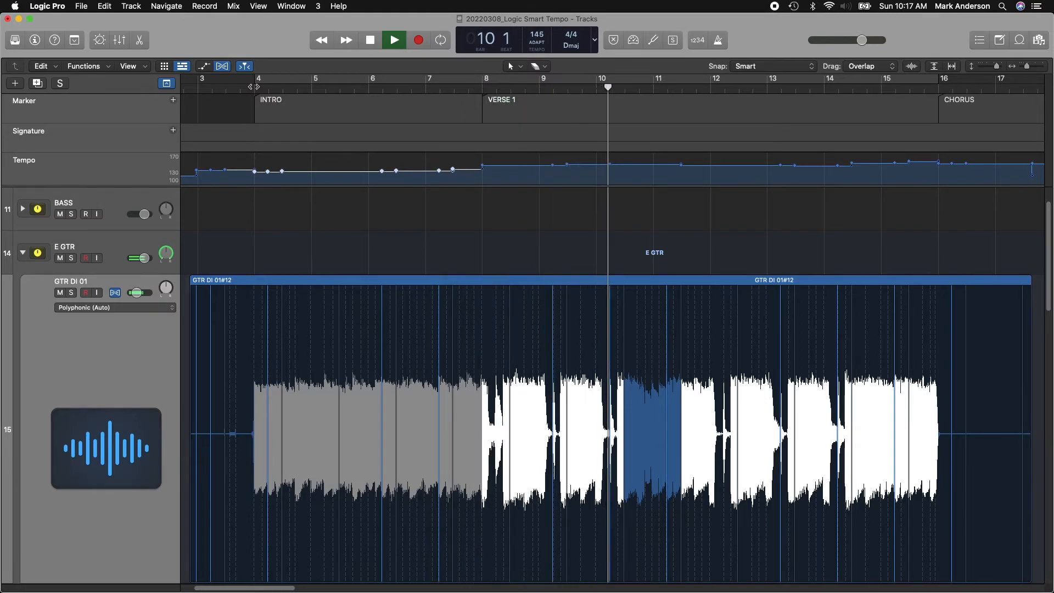
{"action": "left_click", "coordinate": [370, 40]}
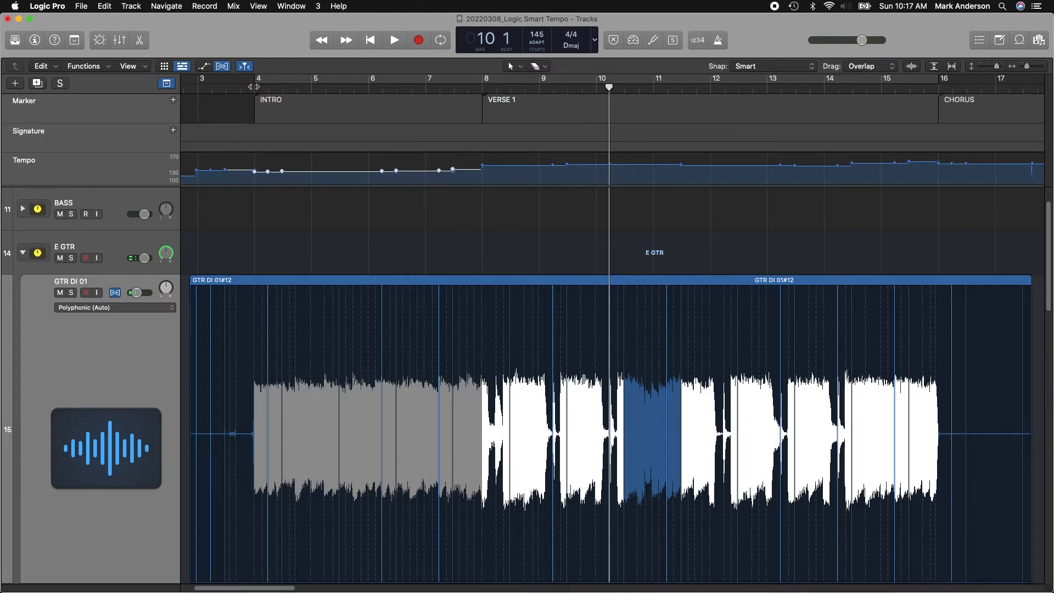